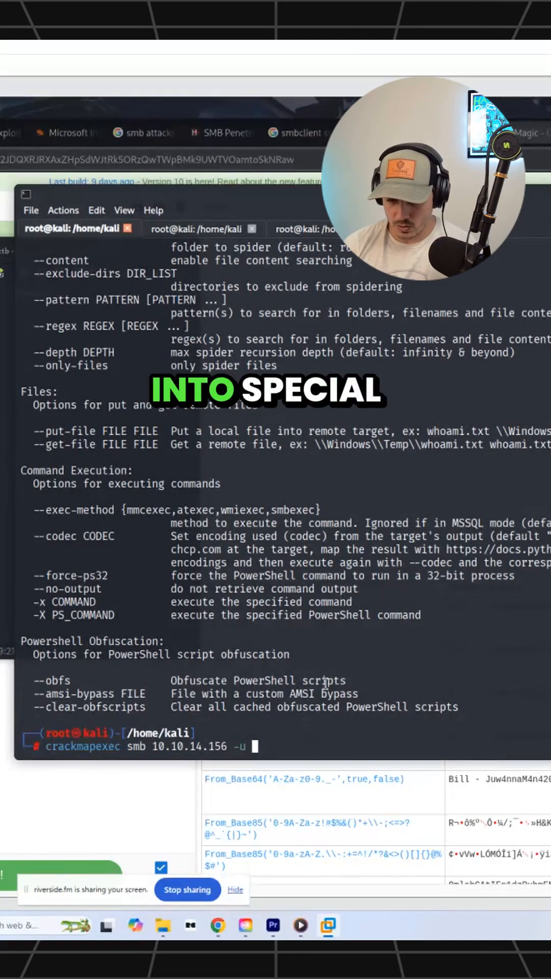
type("Bob")
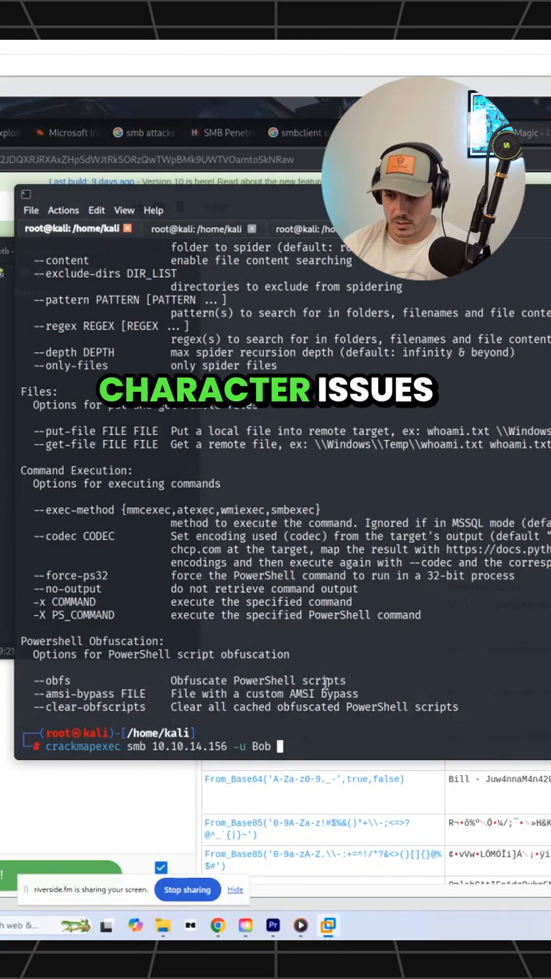
type("-p")
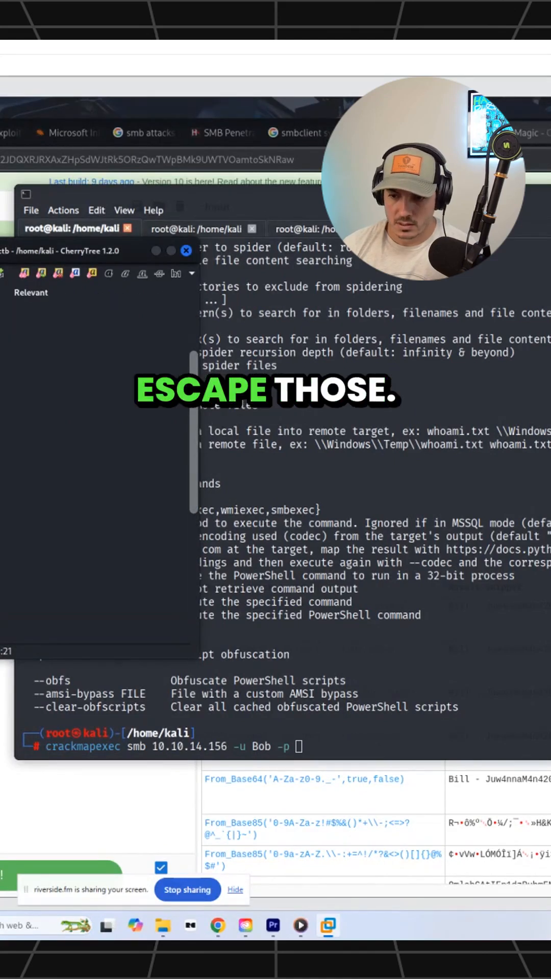
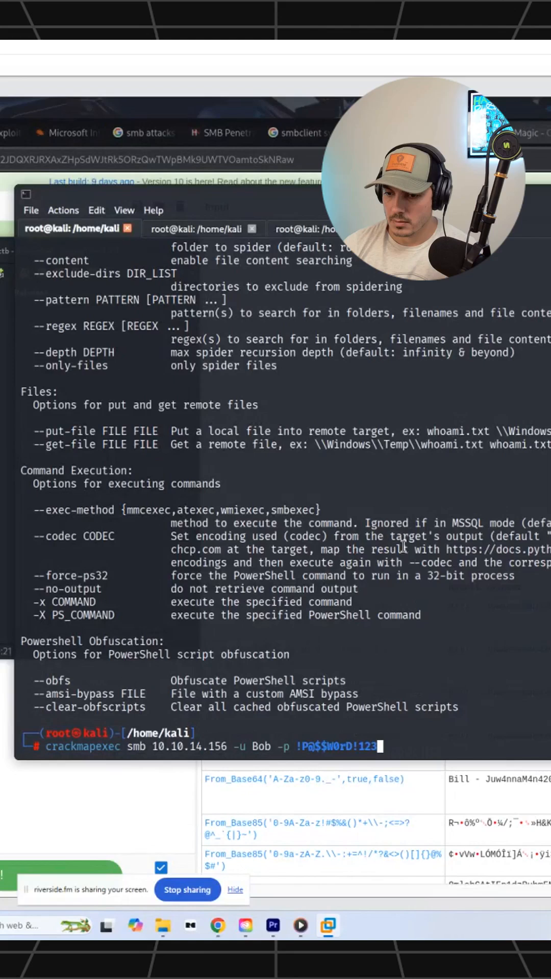